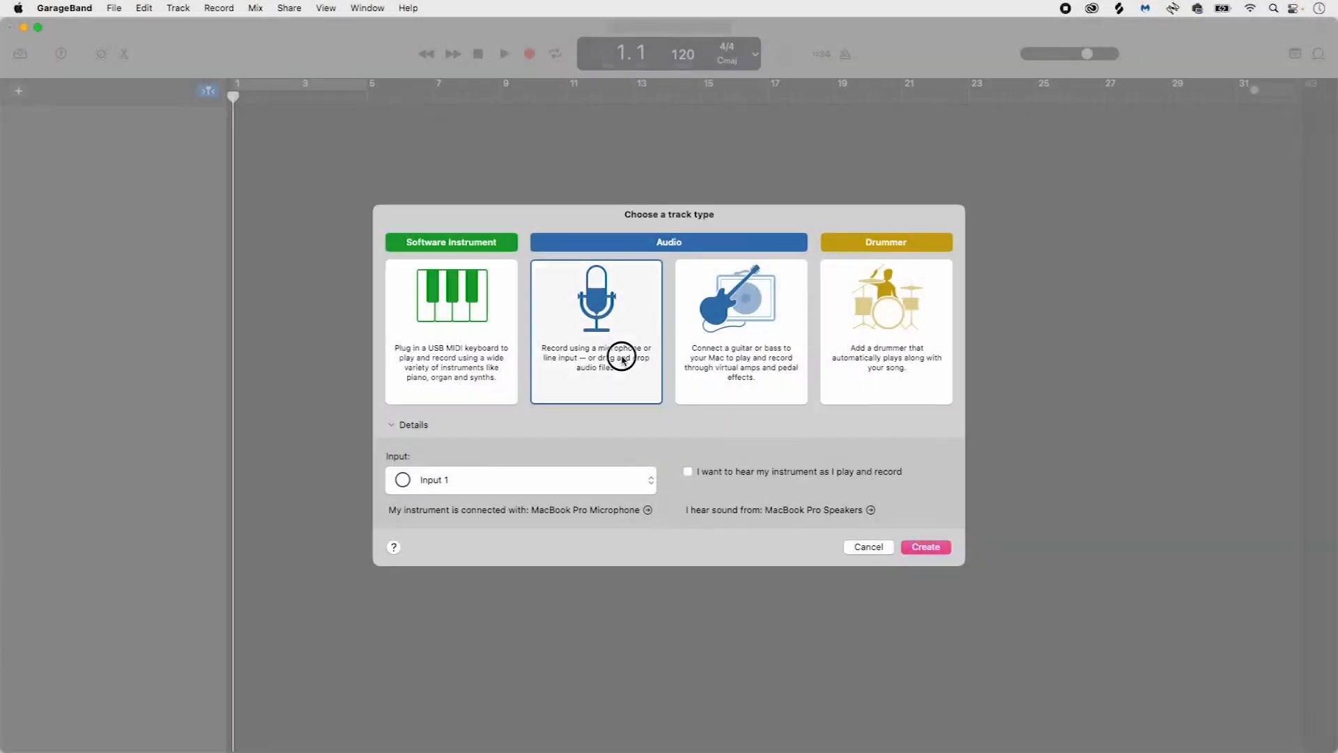
mouse_move(681, 510)
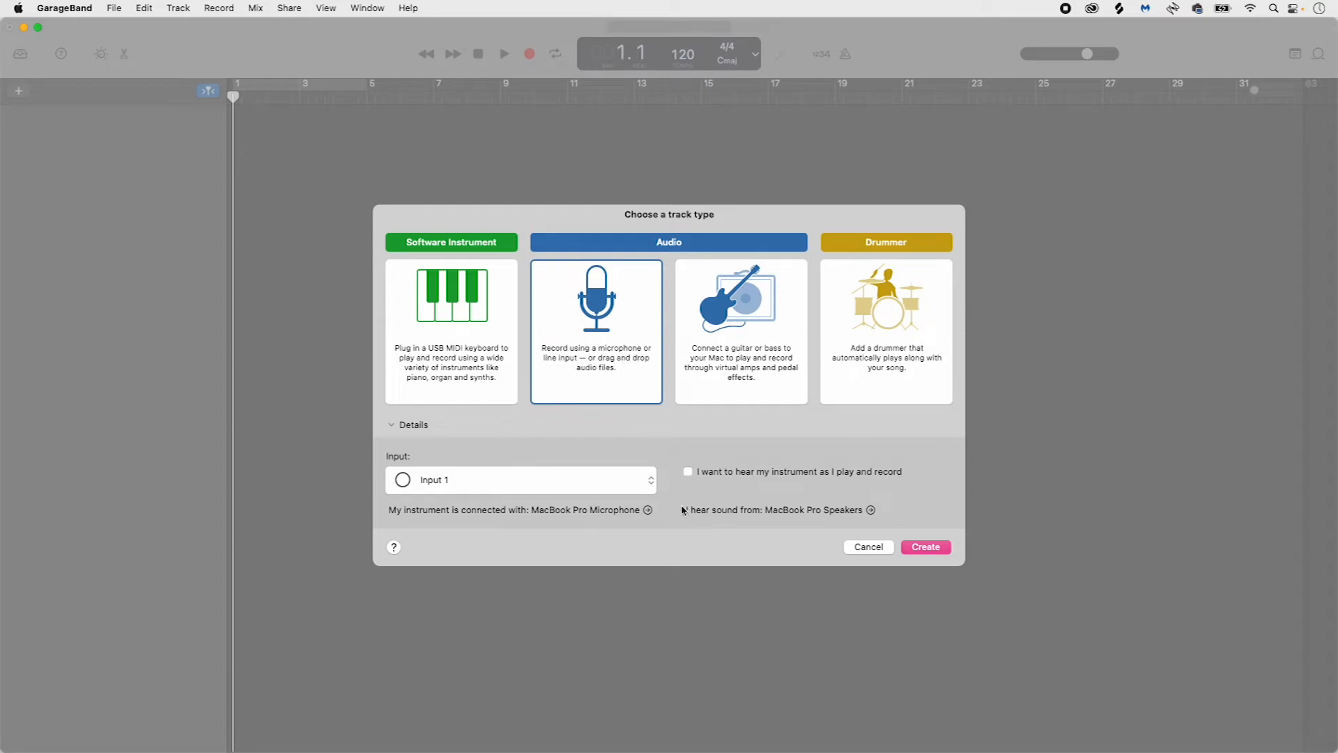
mouse_move(930, 551)
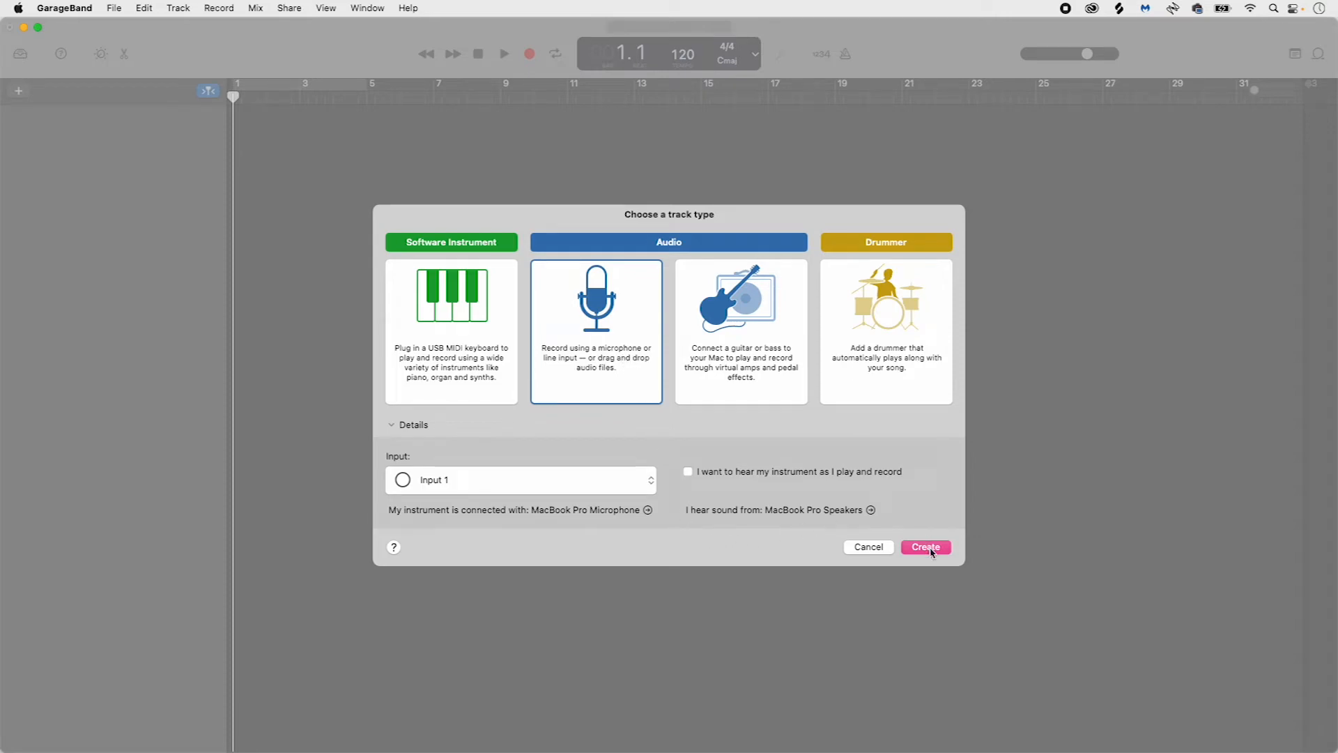
- Create a new audio track, Audio 1, for microphone or line input
left_click(925, 546)
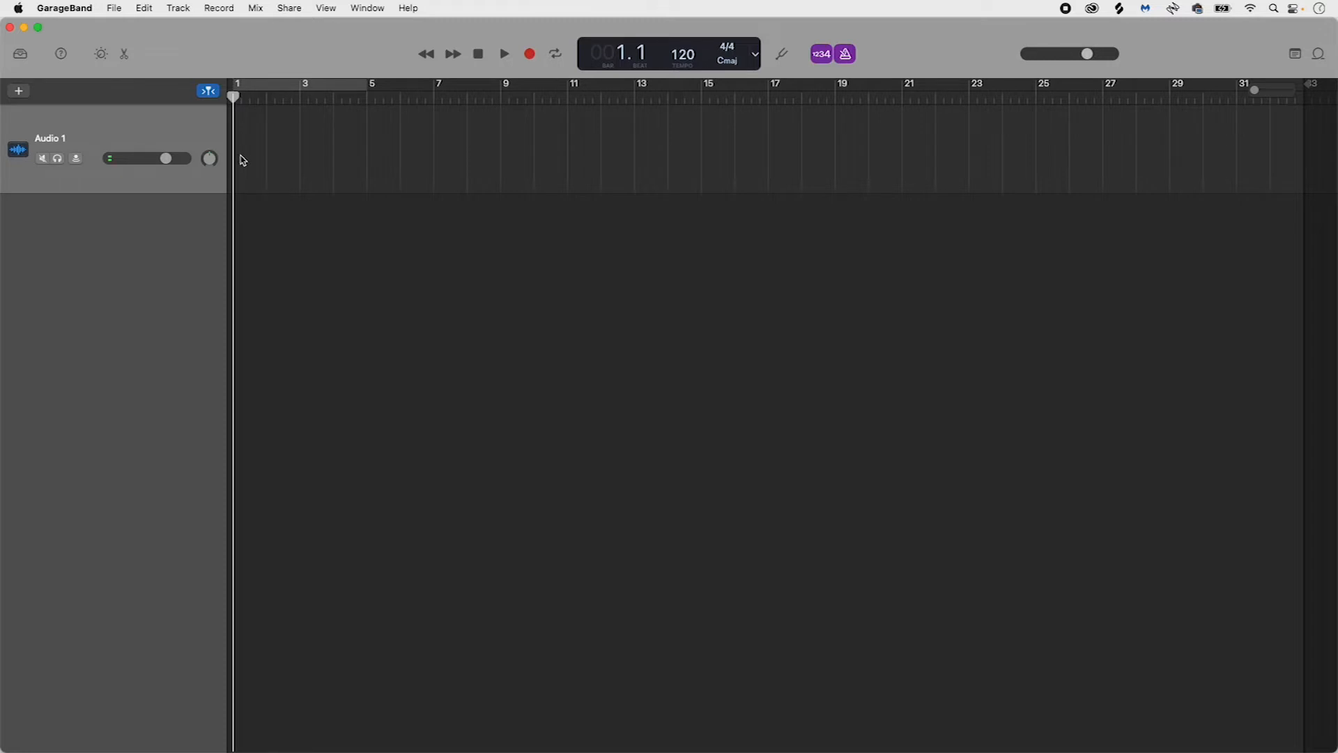
mouse_move(100, 23)
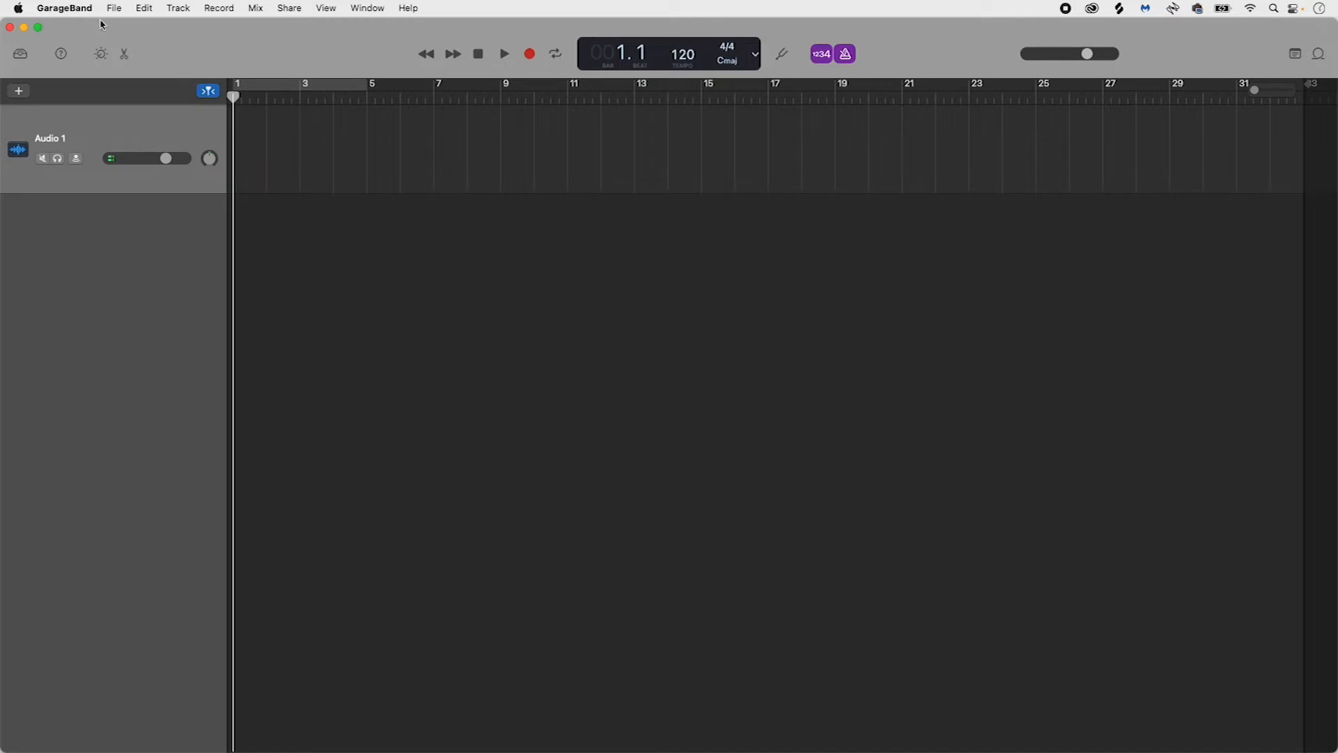
- Bring up the GarageBand application menu from the menu bar
left_click(66, 8)
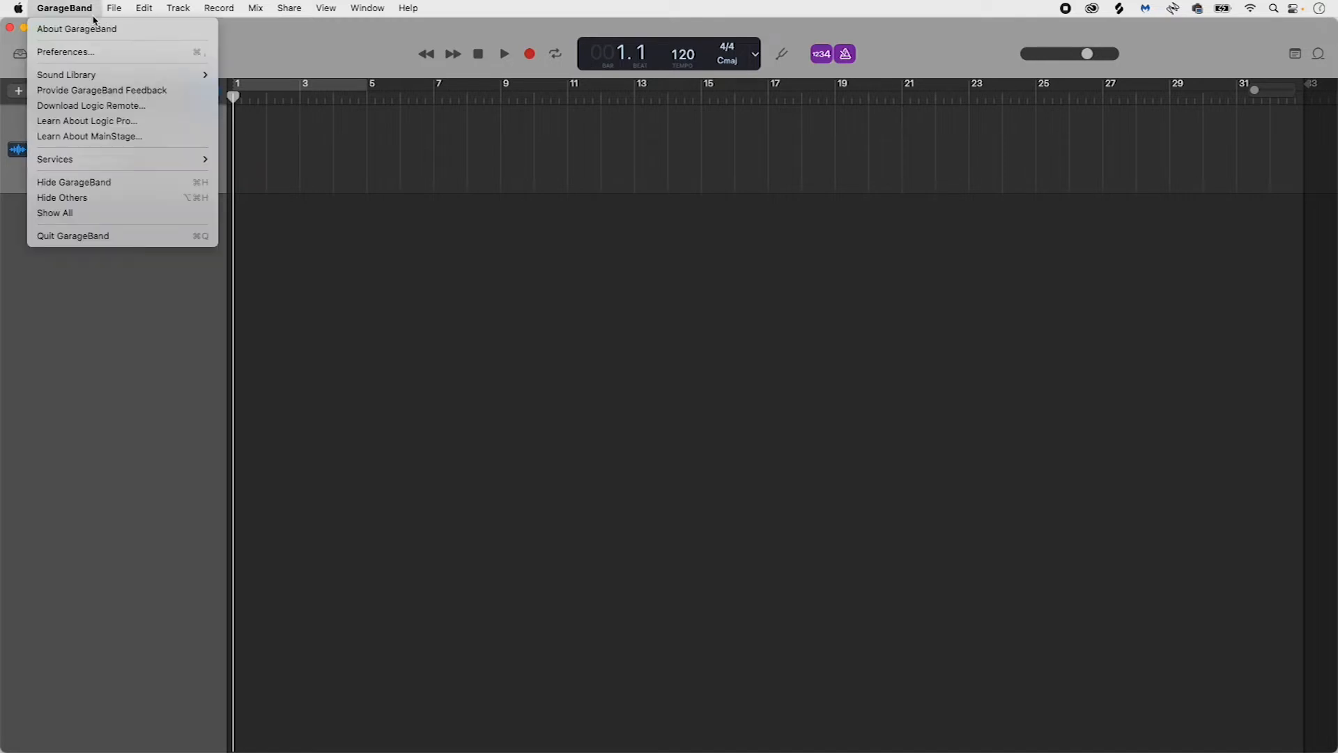
- In Preferences Audio/MIDI, set output and input devices to Vocaster One USB and close
left_click(65, 51)
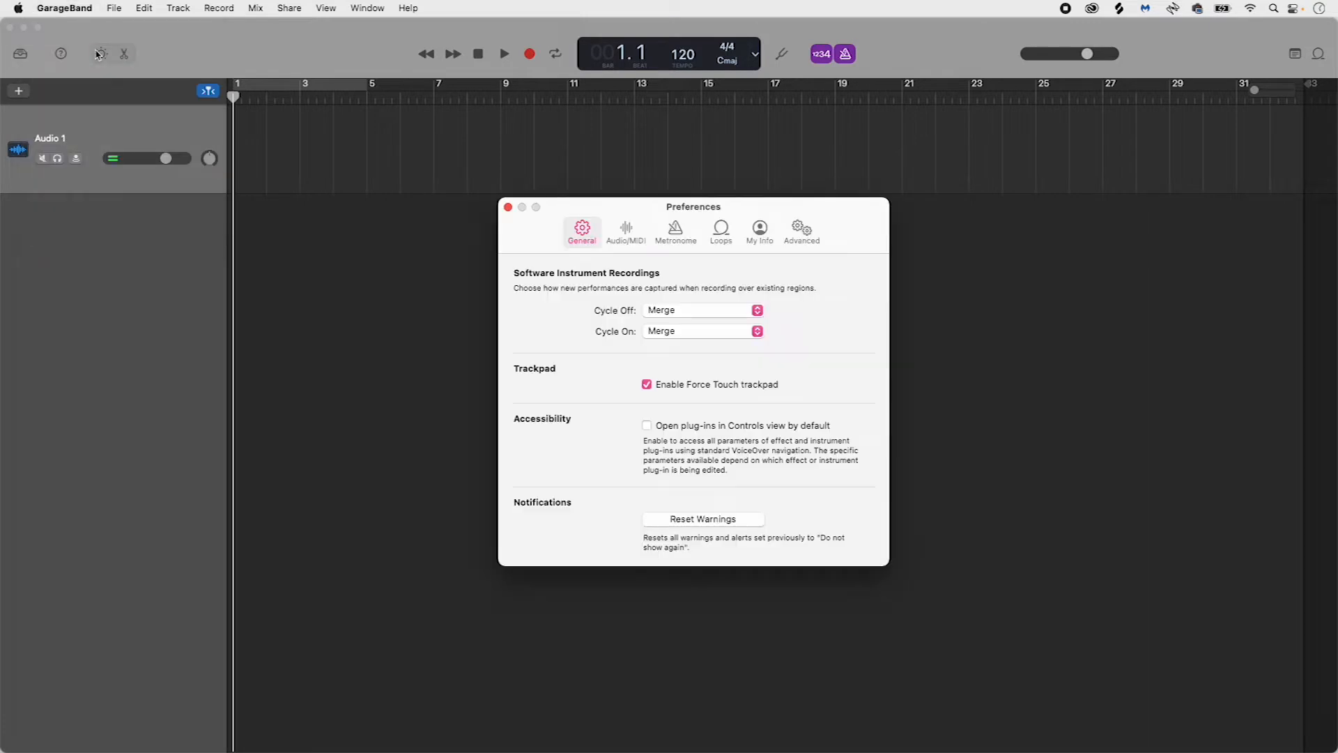
mouse_move(100, 53)
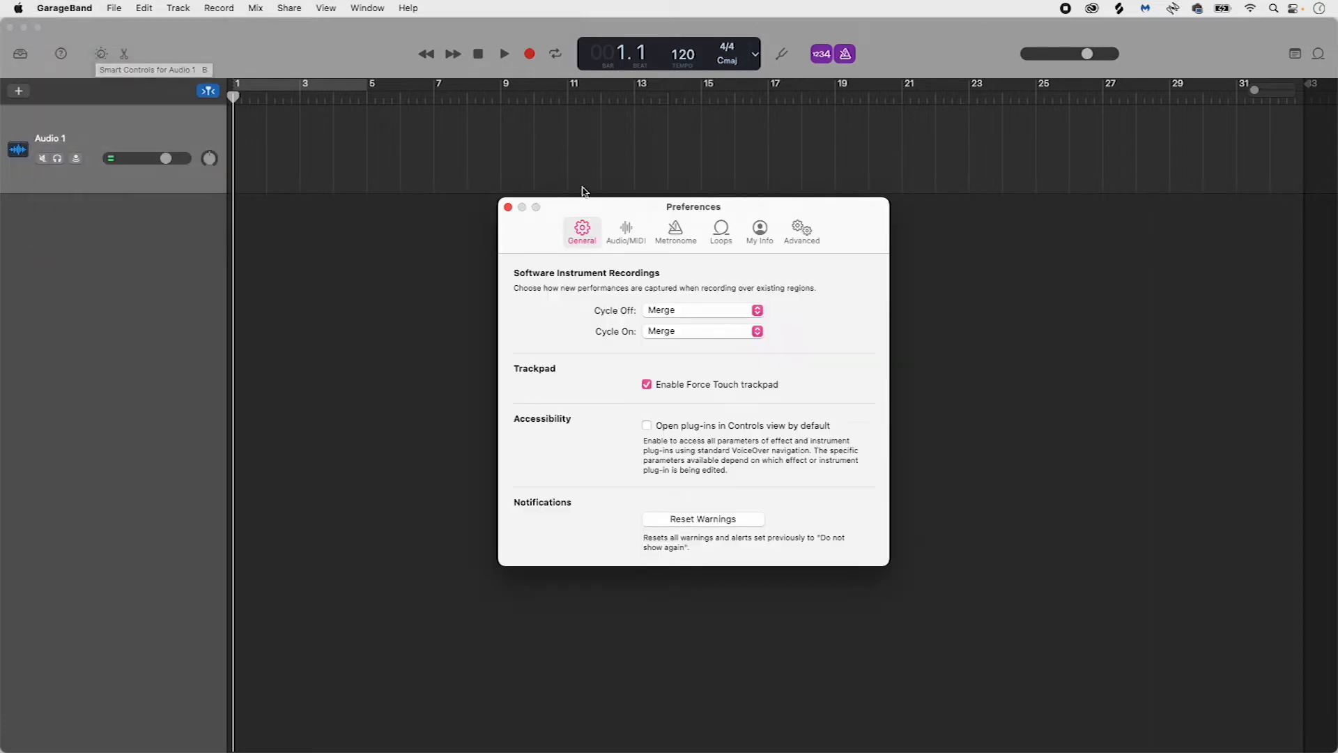
mouse_move(659, 211)
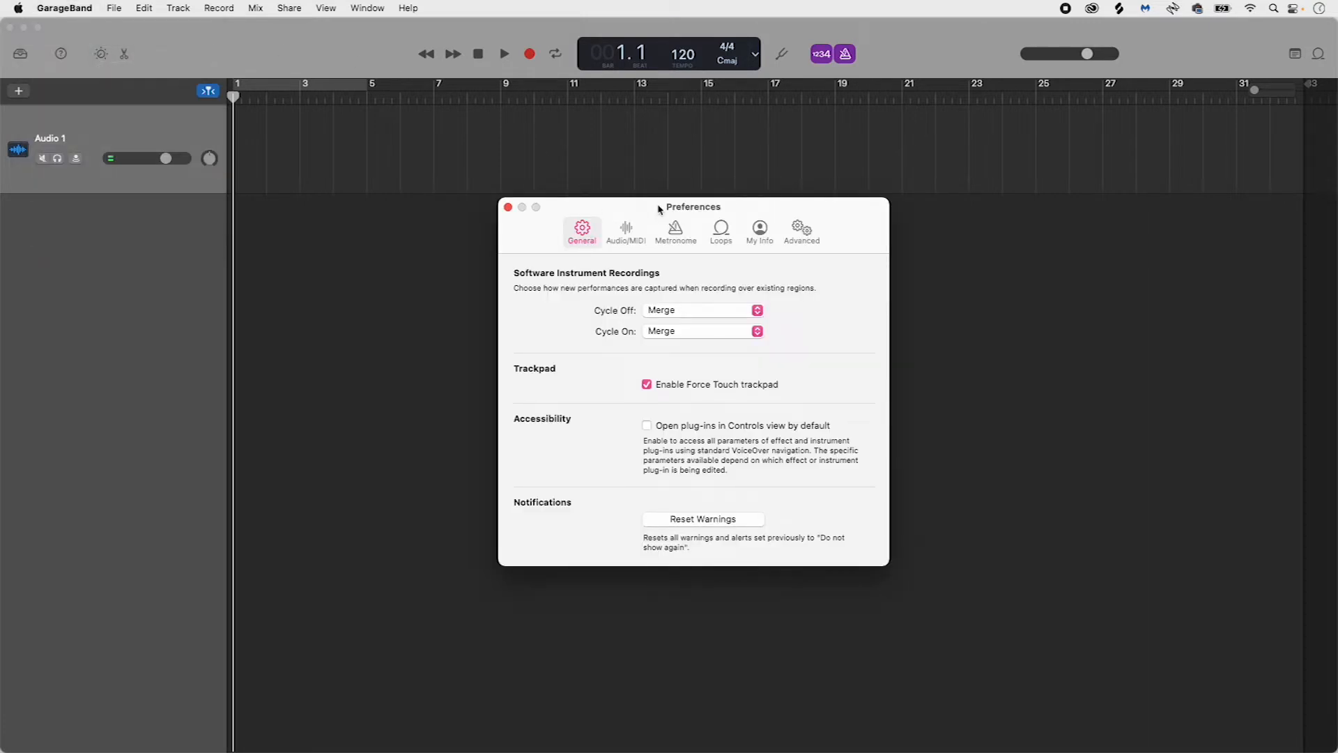
mouse_move(626, 230)
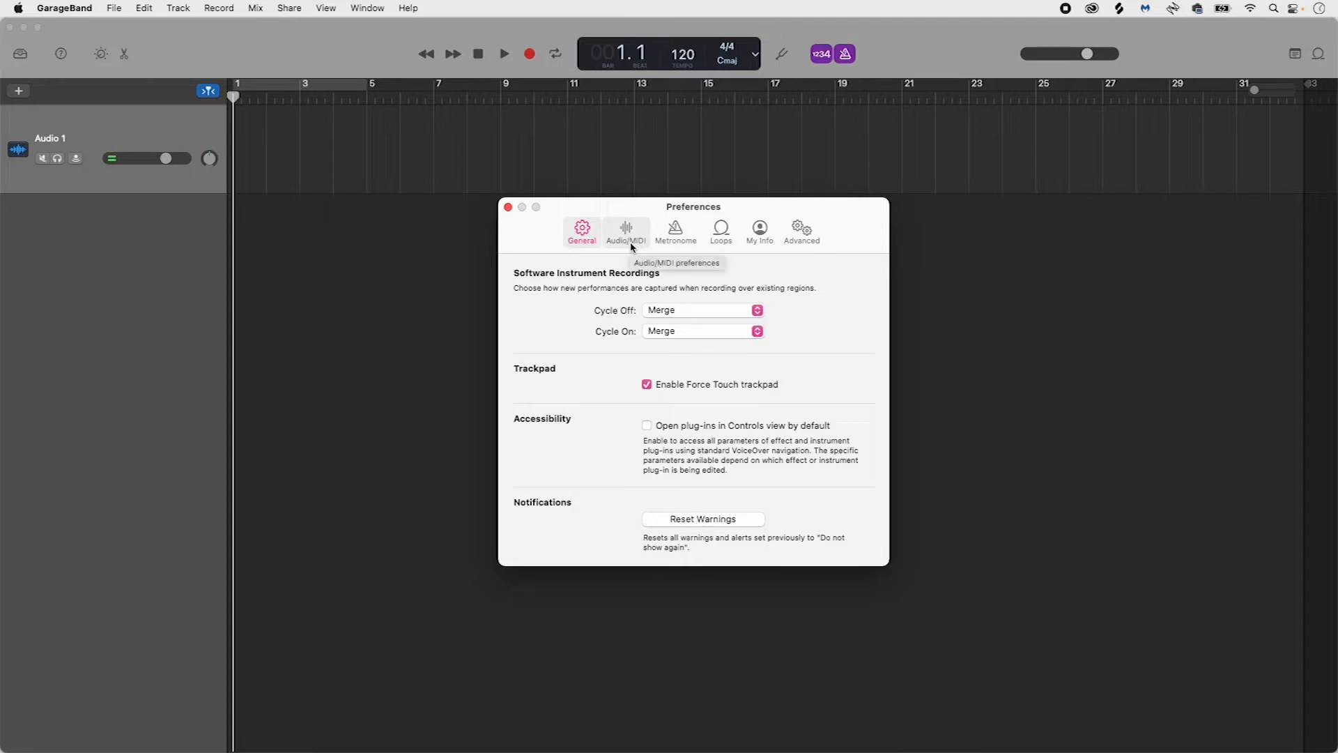
left_click(625, 230)
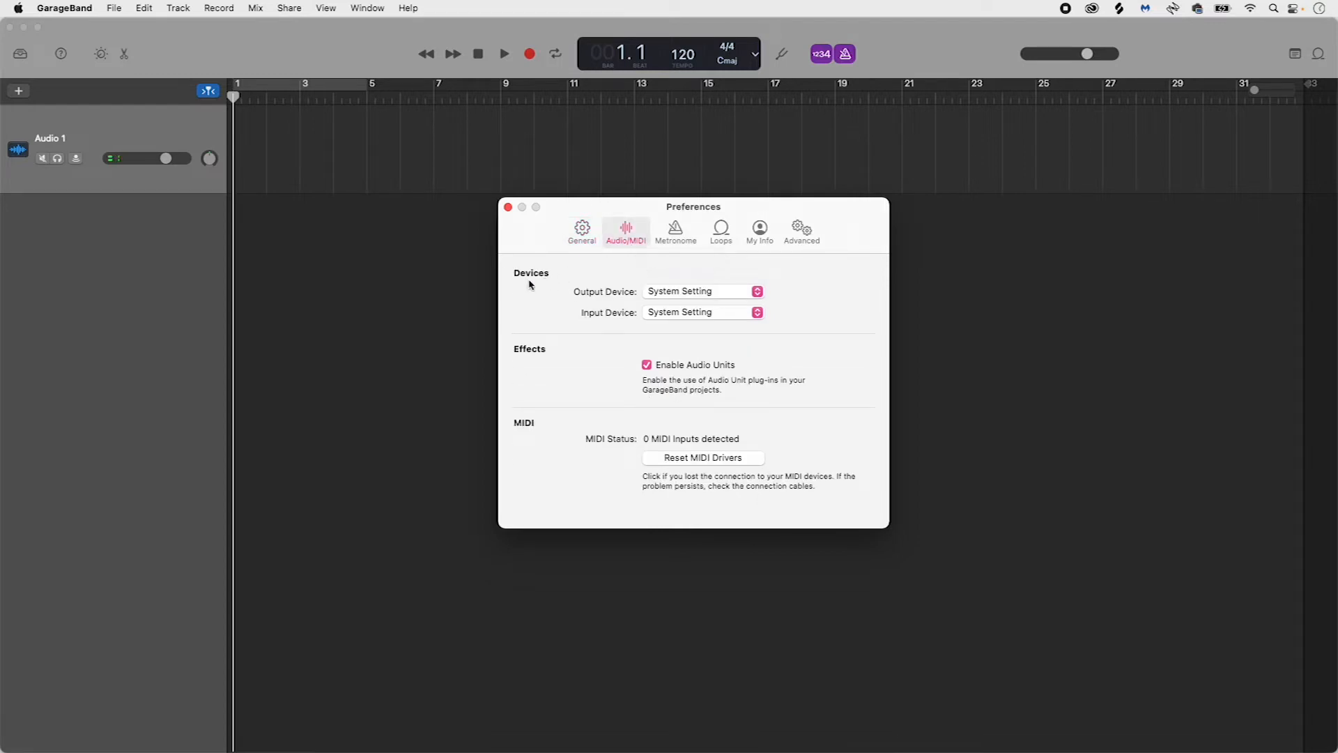
mouse_move(750, 267)
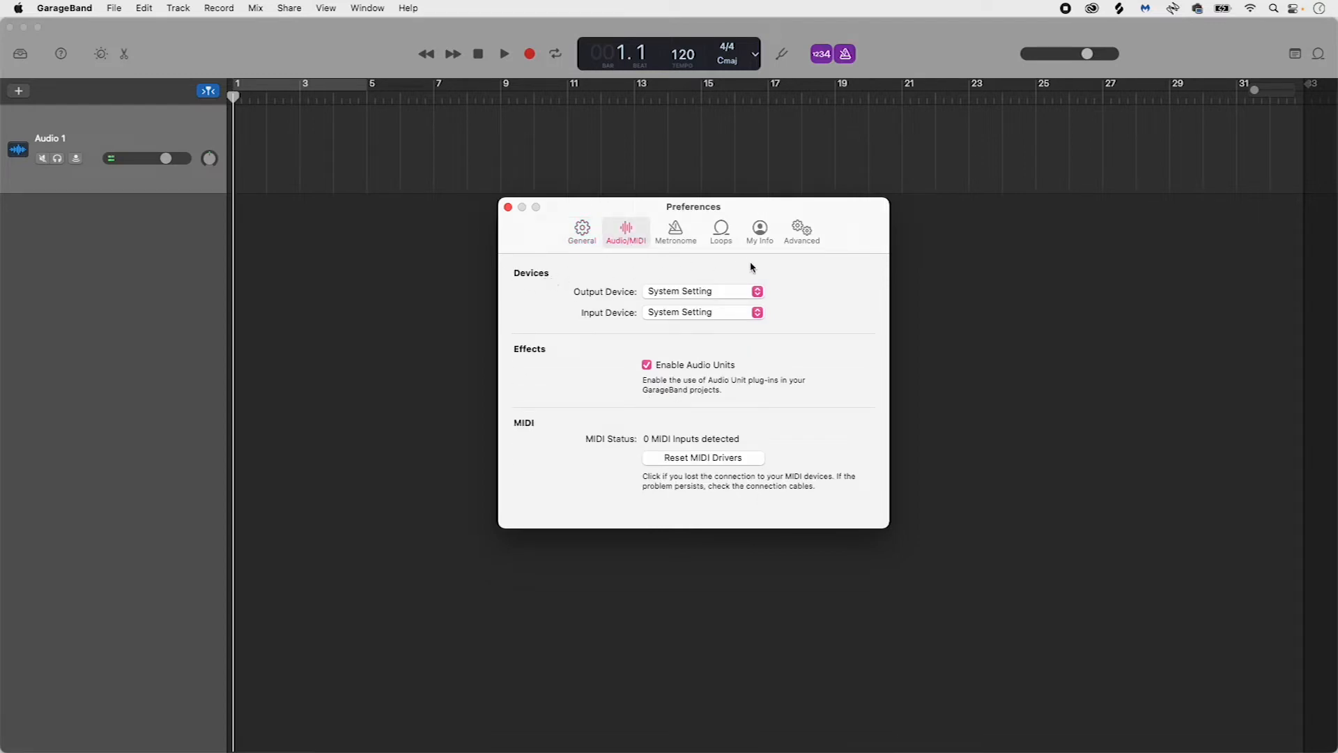
left_click(756, 291)
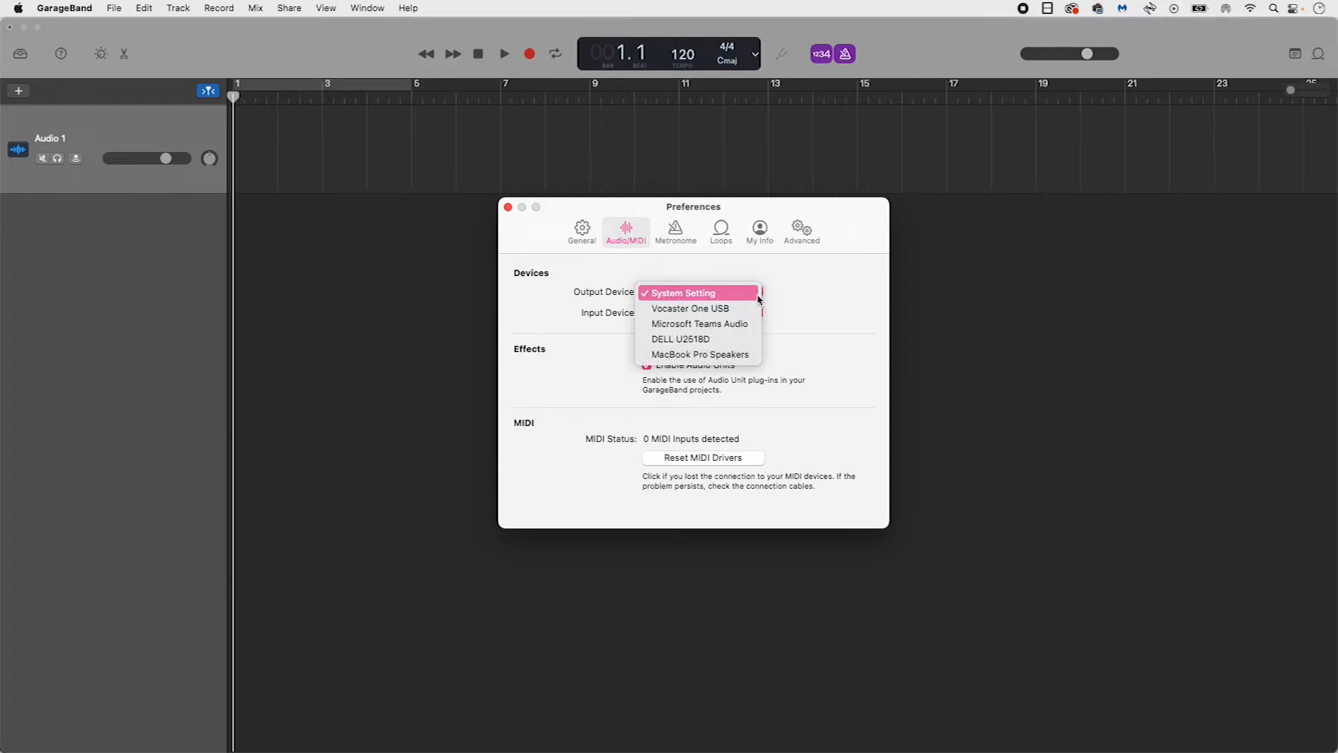
mouse_move(691, 308)
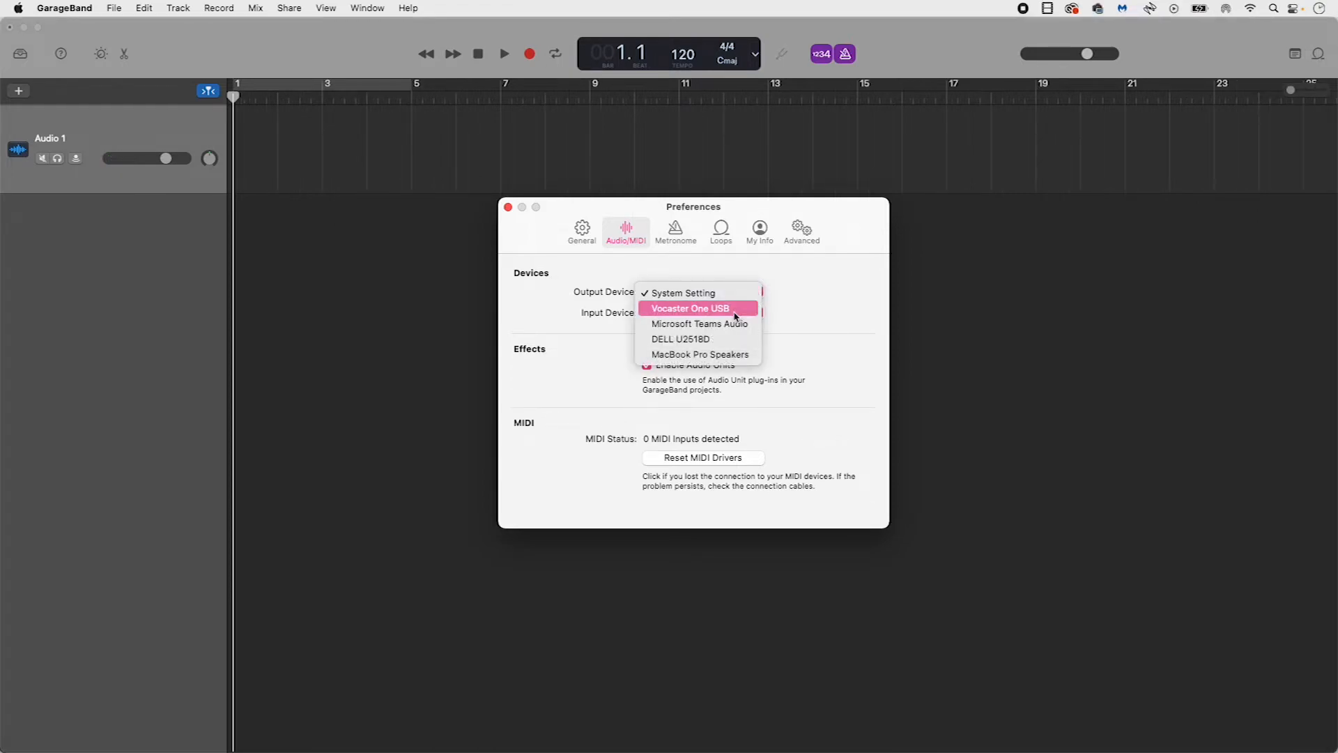
left_click(688, 308)
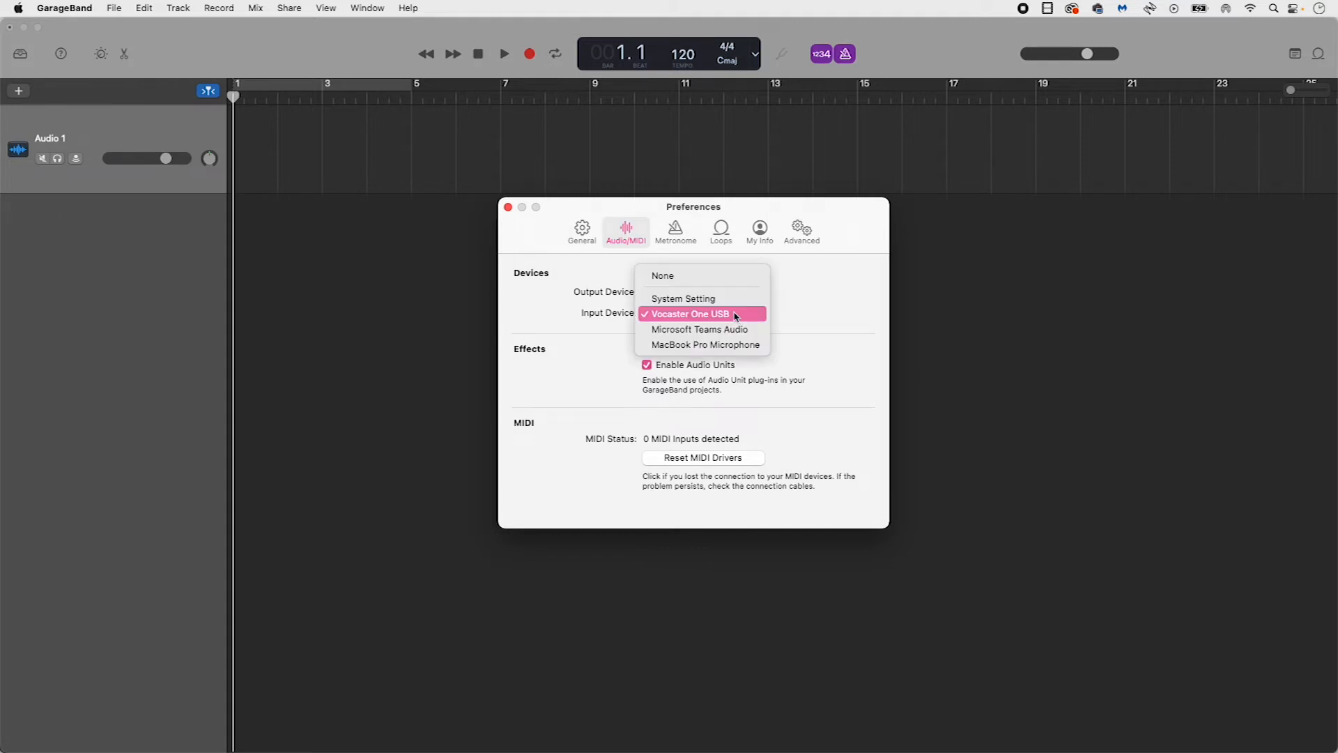
left_click(687, 313)
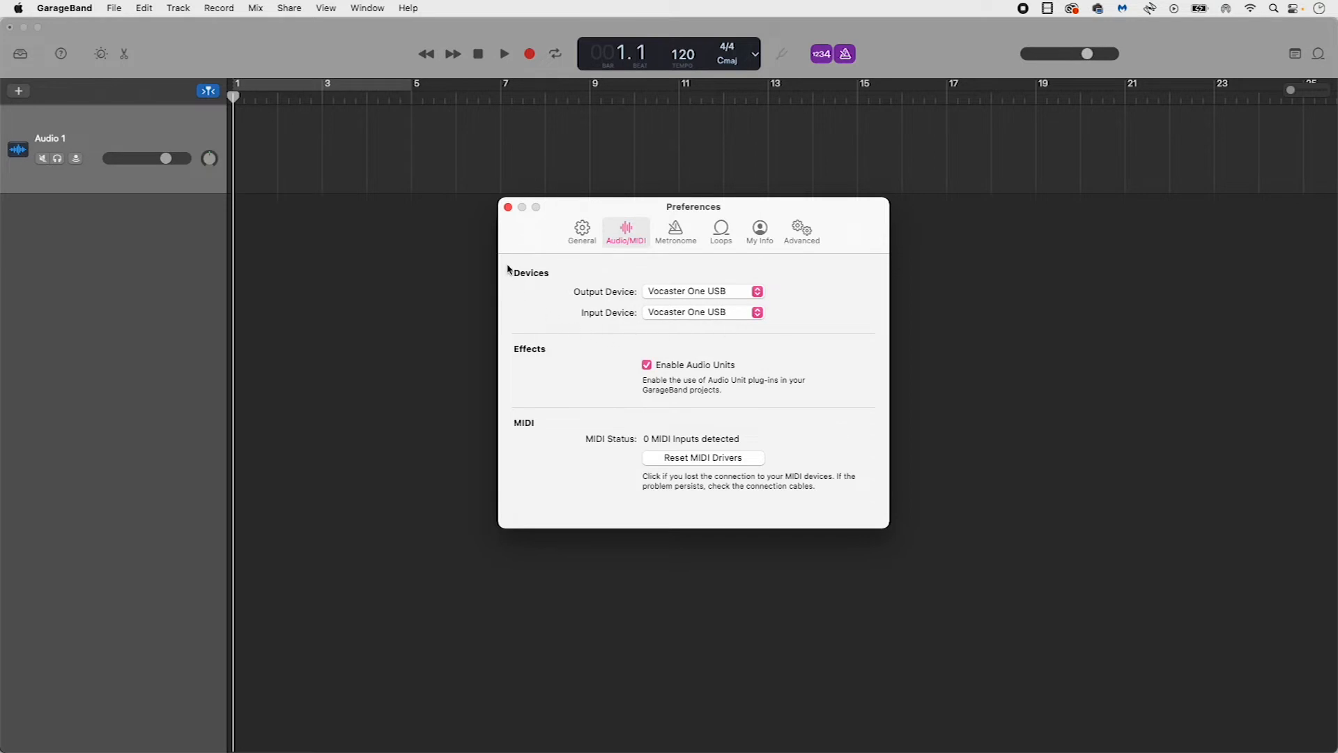
left_click(507, 207)
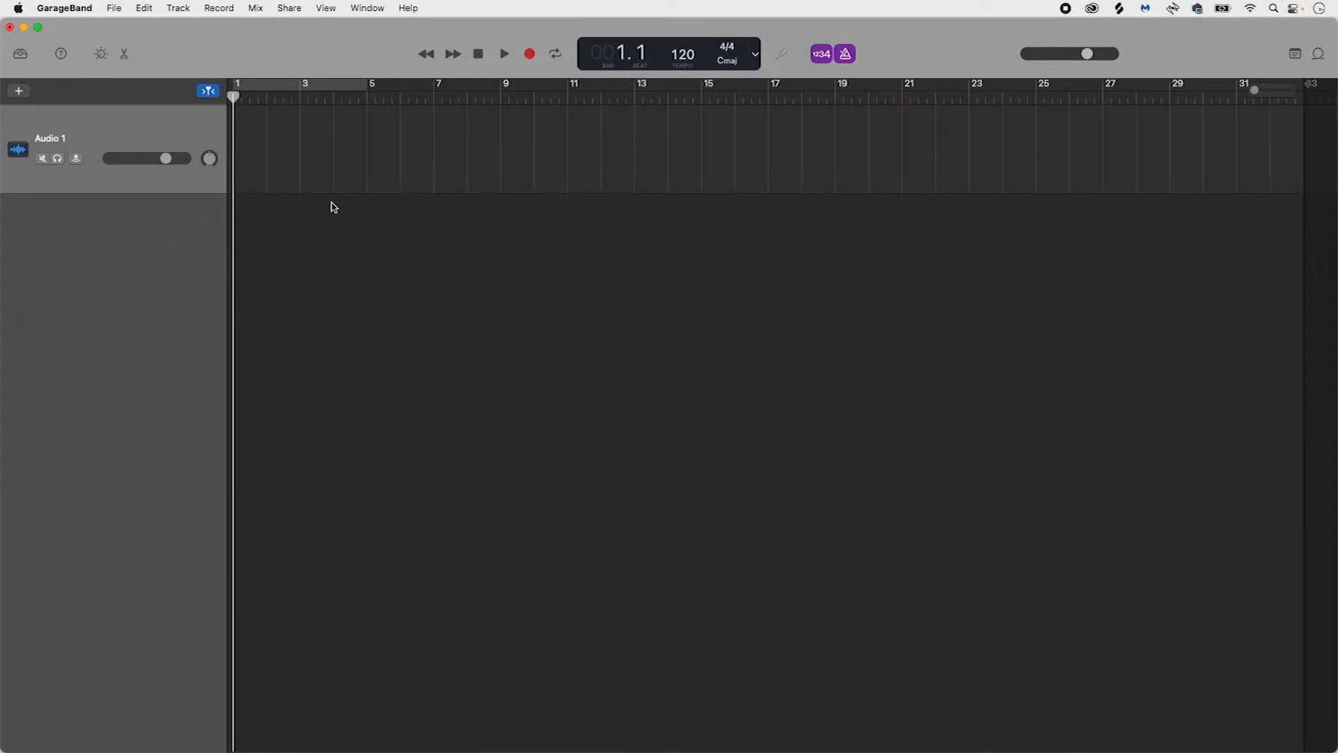
mouse_move(312, 164)
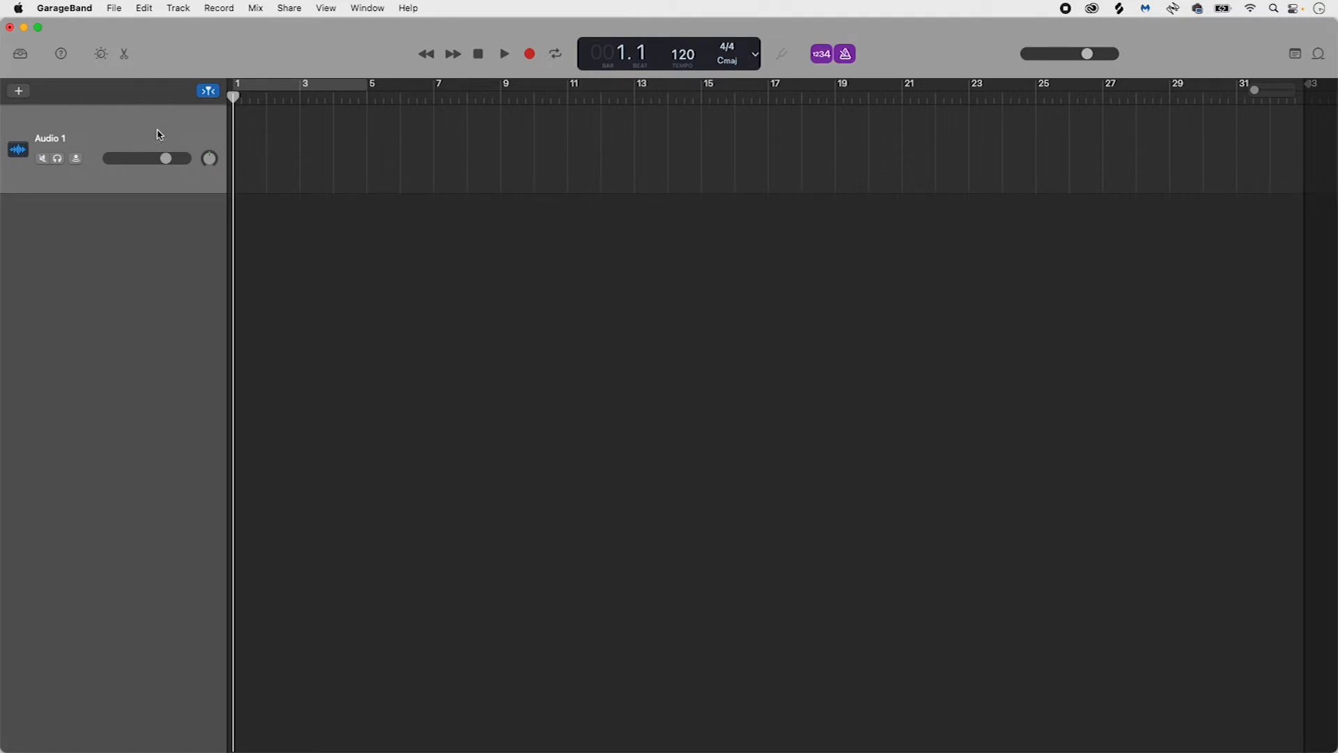
- Show the Smart Controls pane with recording settings for the Audio 1 track
left_click(100, 55)
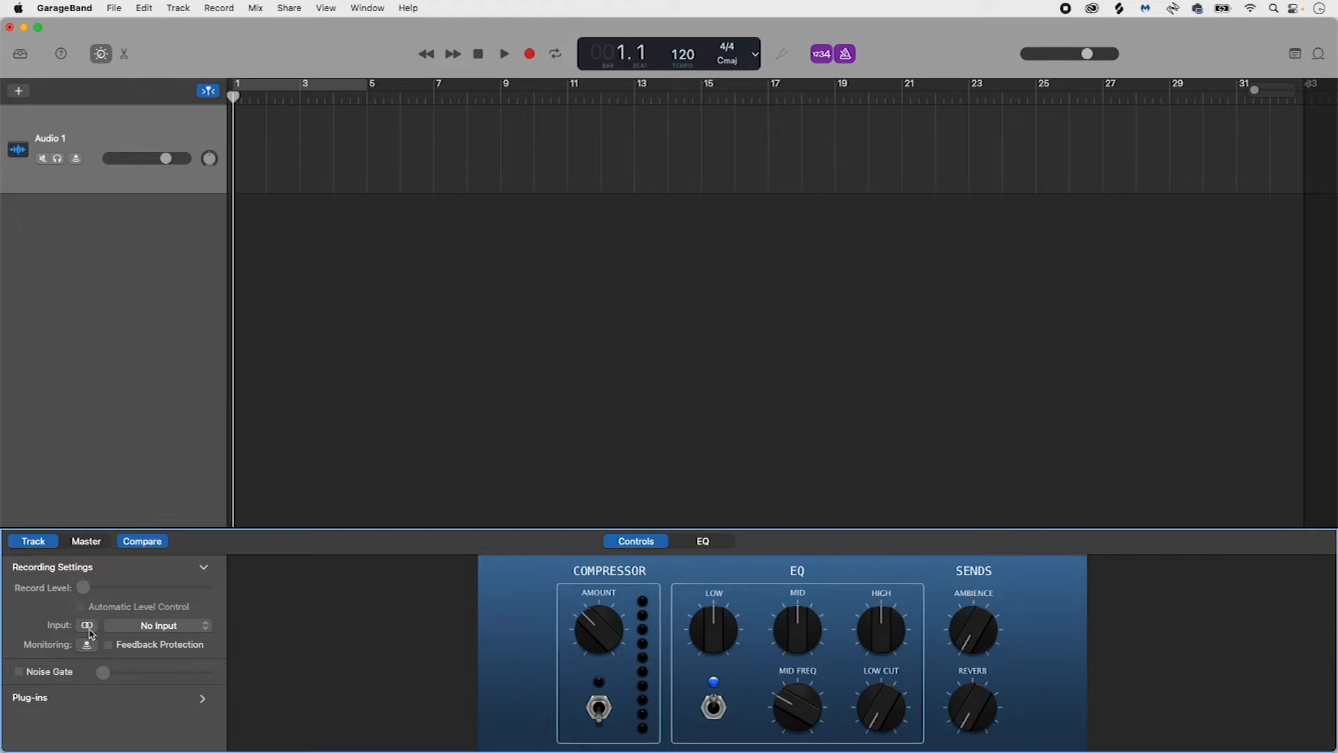
- Switch Audio 1 to mono input, listing Vocaster One USB channels 1–10
left_click(87, 624)
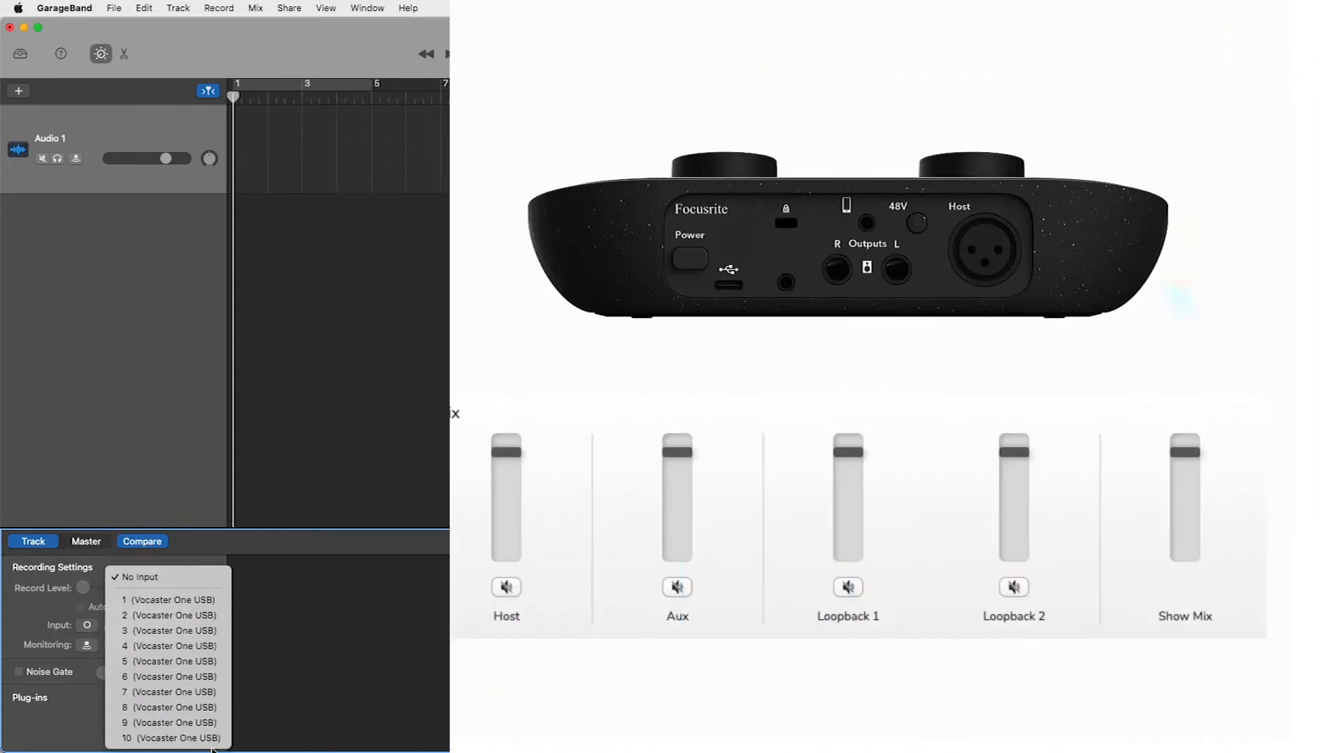
mouse_move(170, 661)
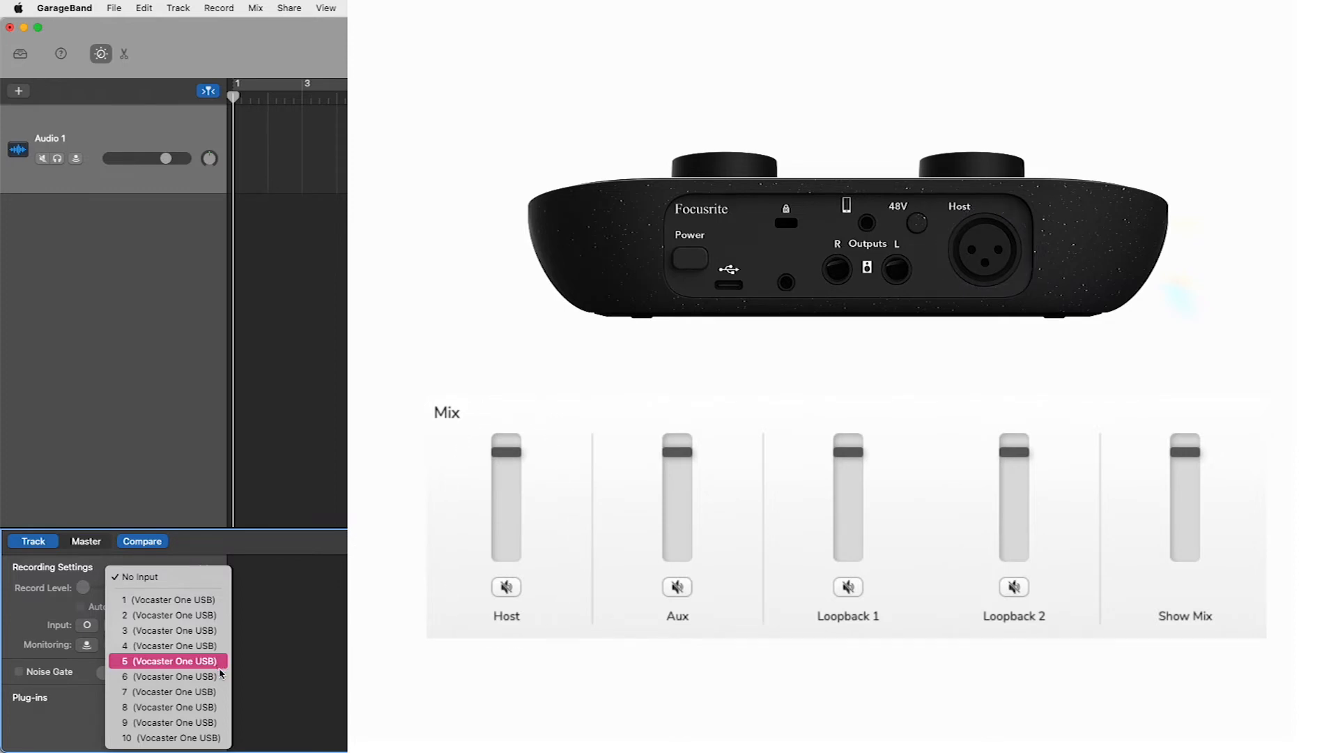
mouse_move(170, 676)
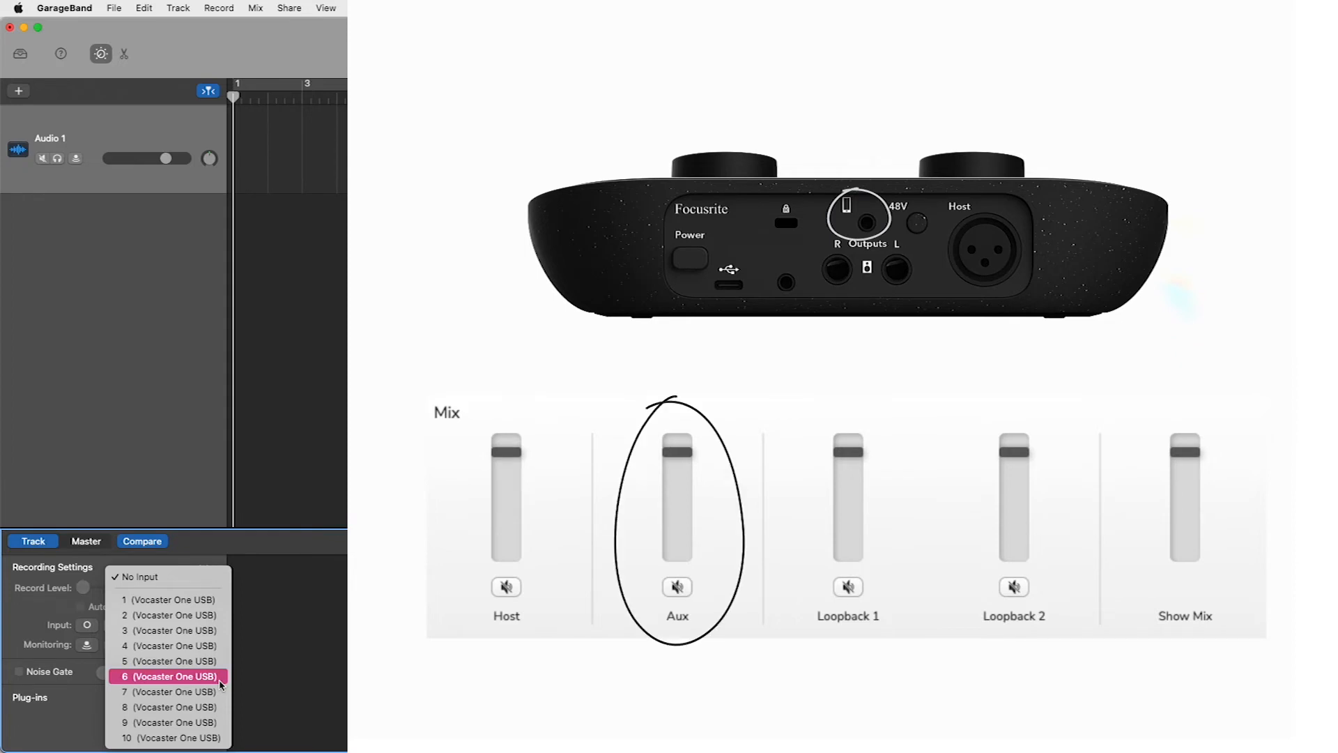
left_click(141, 575)
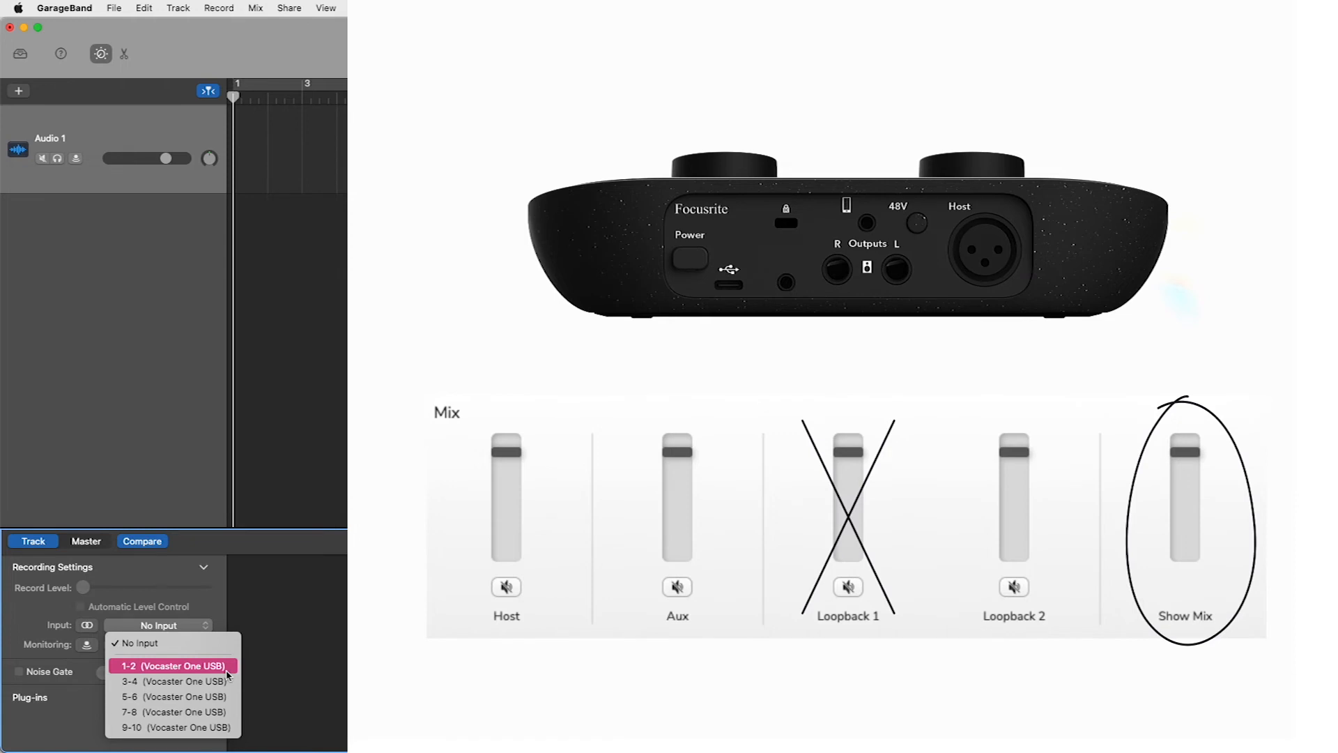
mouse_move(172, 680)
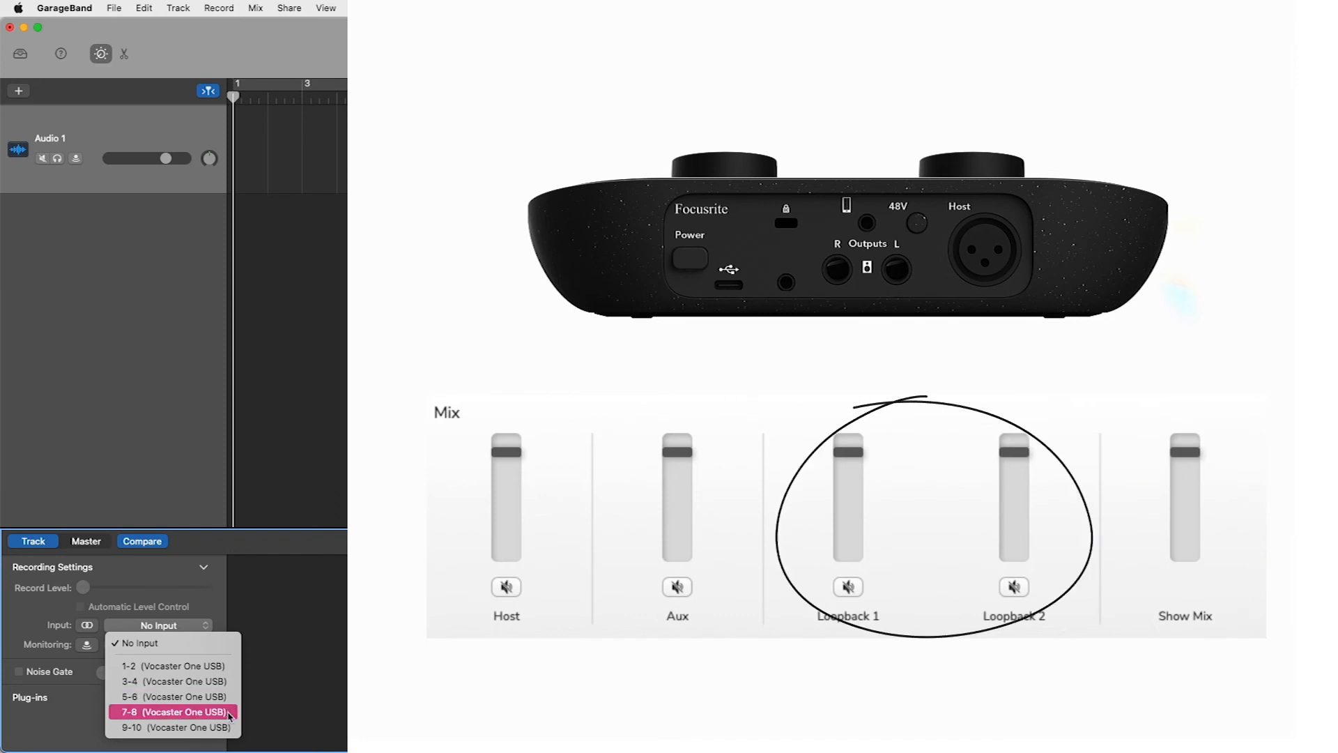
mouse_move(173, 726)
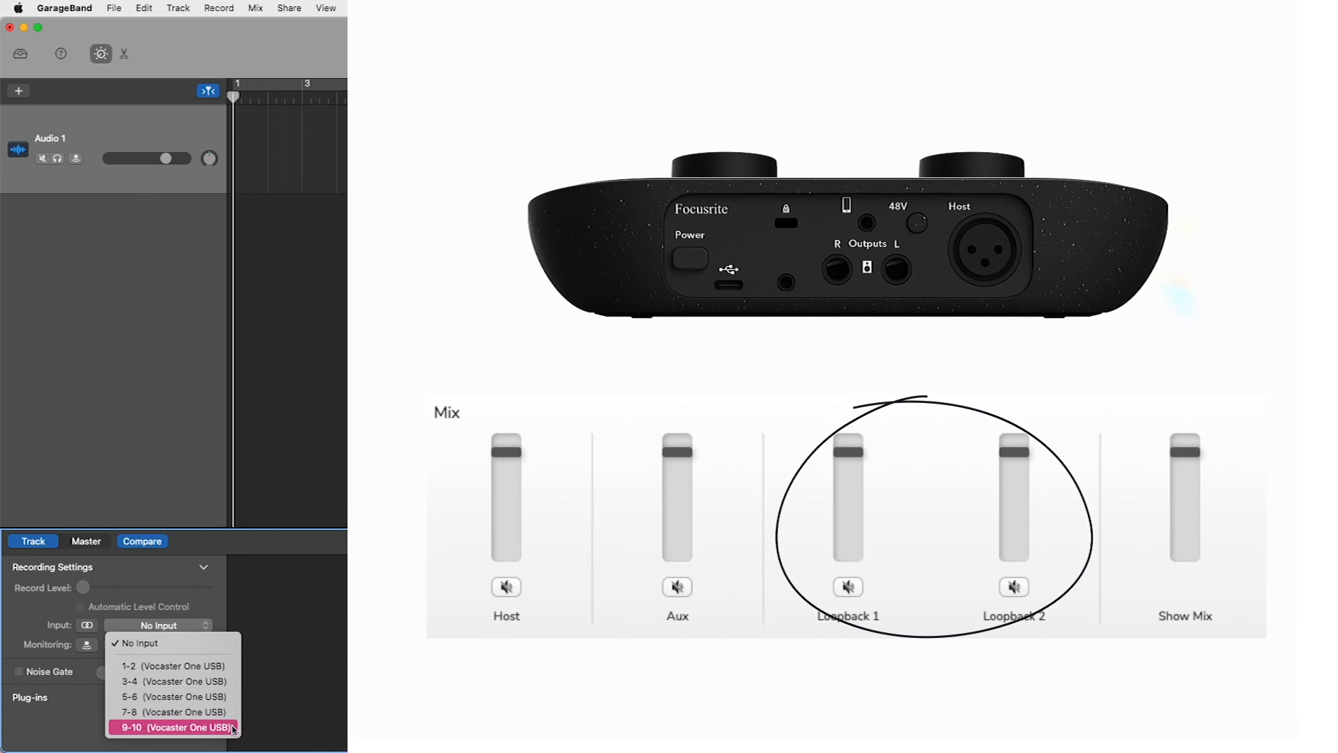
mouse_move(176, 712)
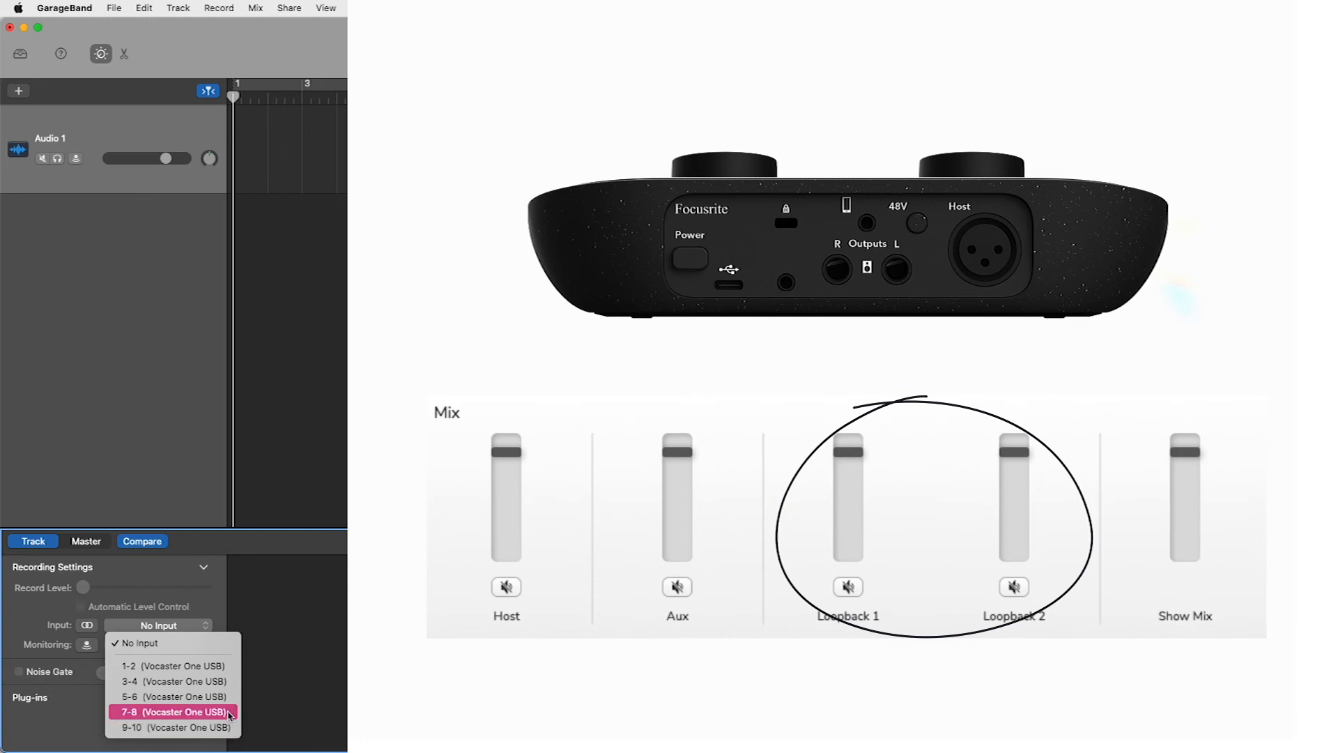
mouse_move(172, 726)
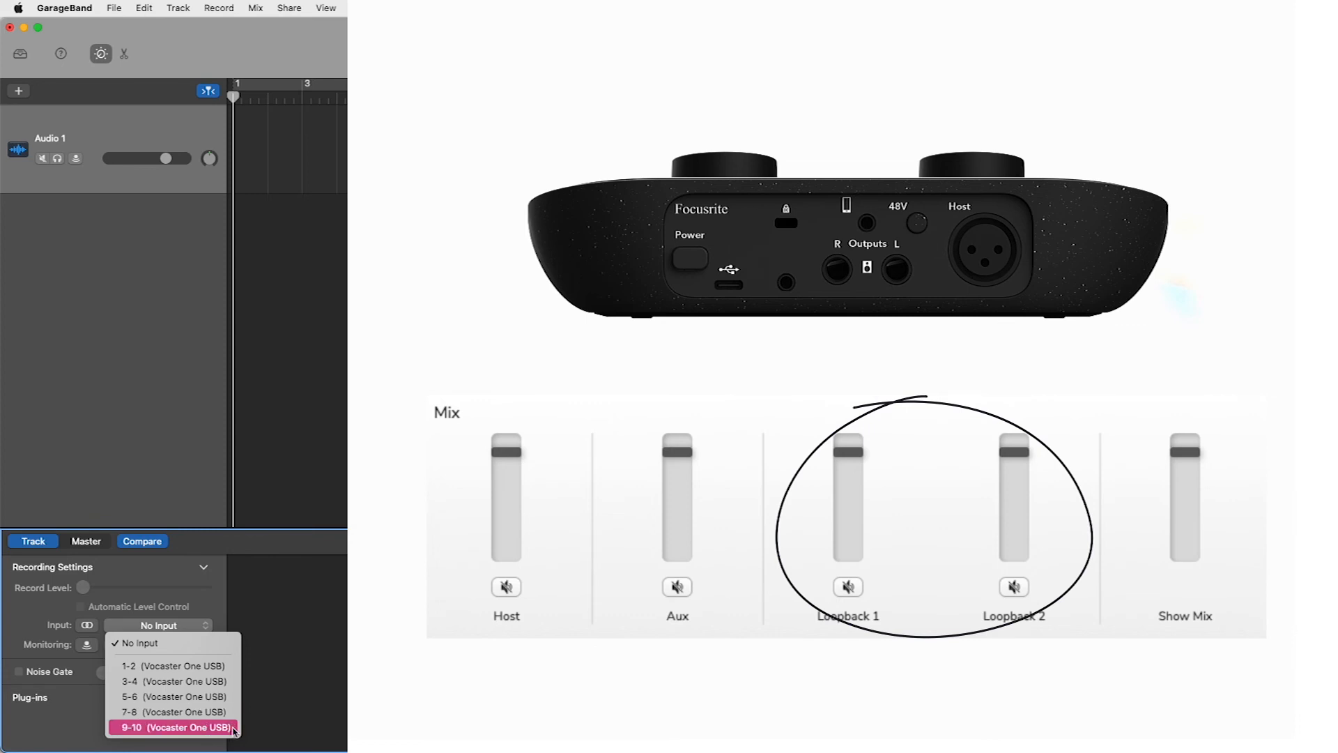
mouse_move(176, 712)
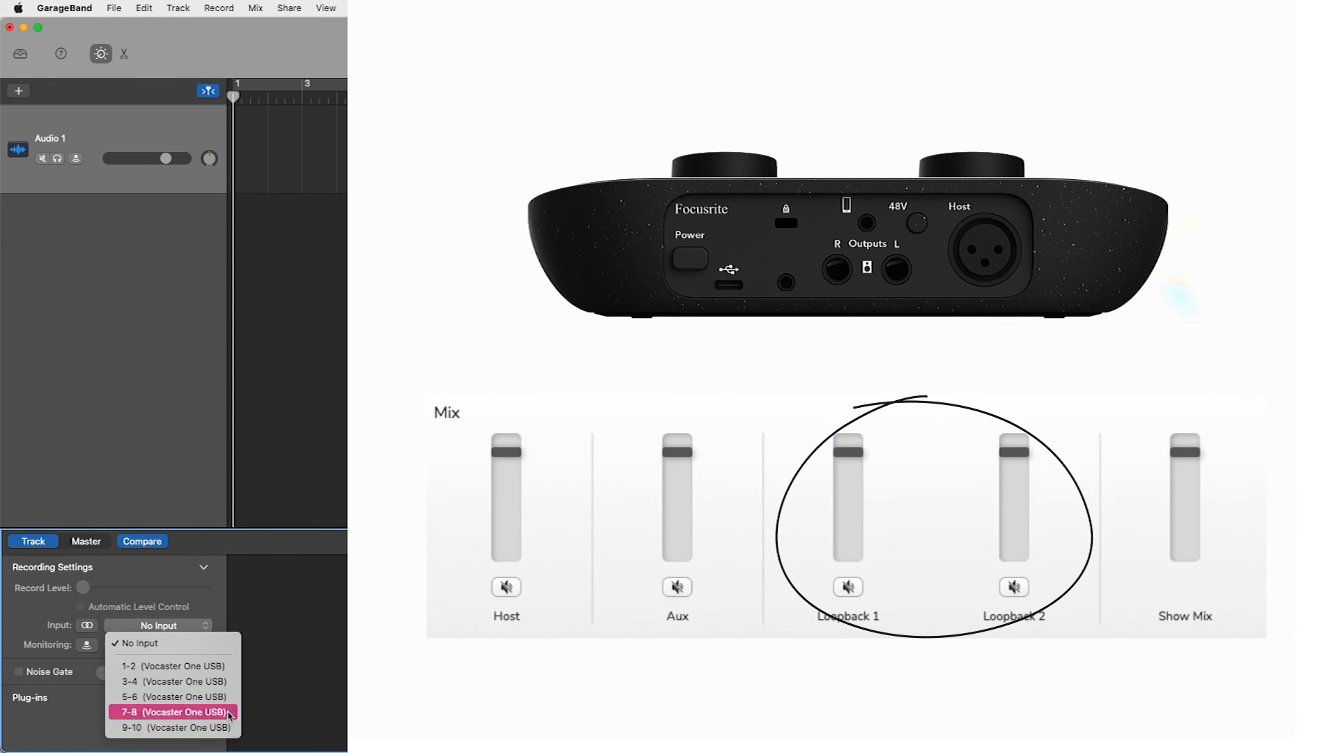
mouse_move(173, 727)
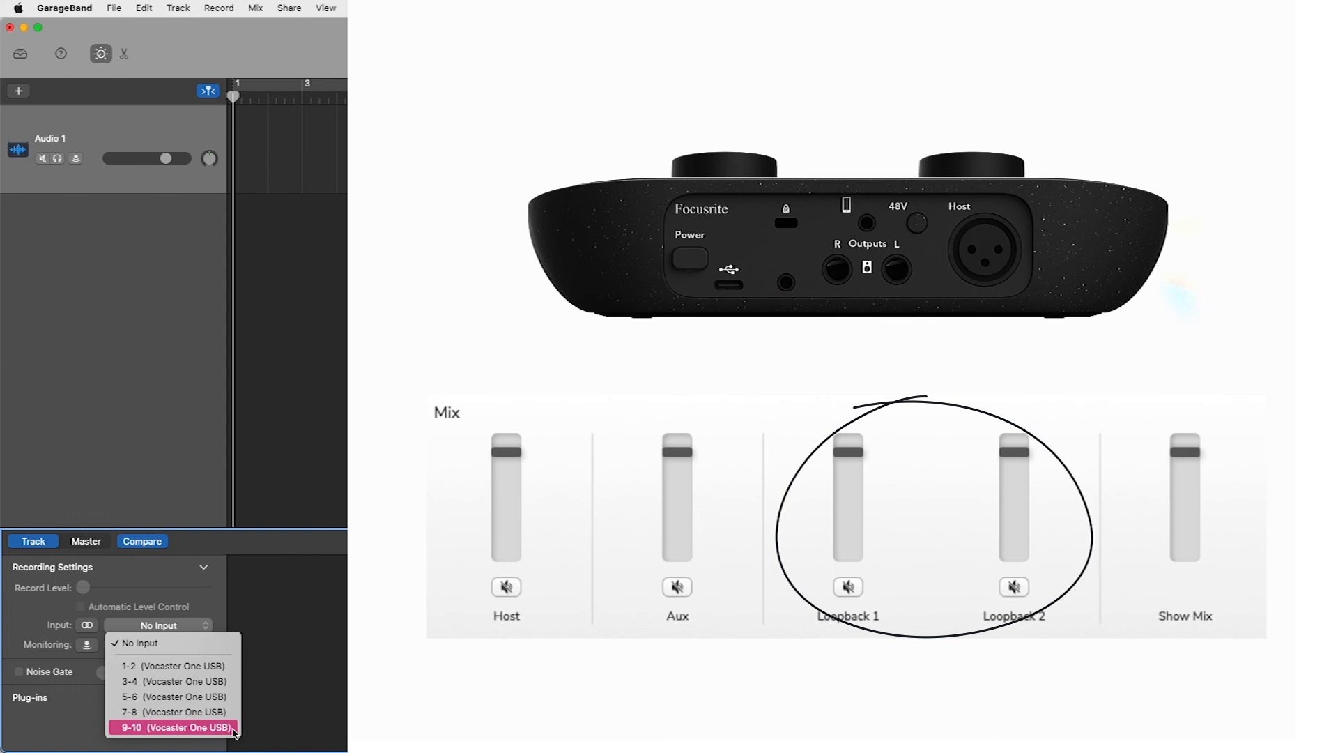
mouse_move(173, 712)
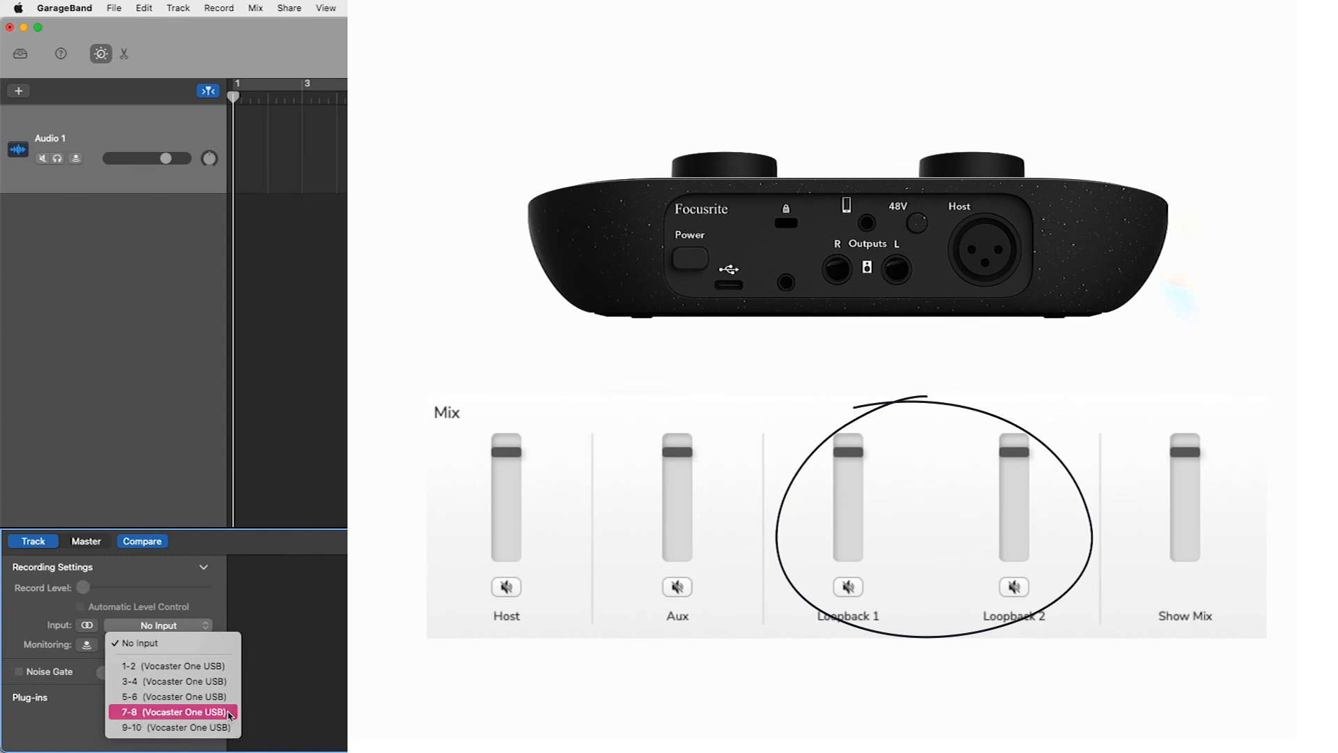